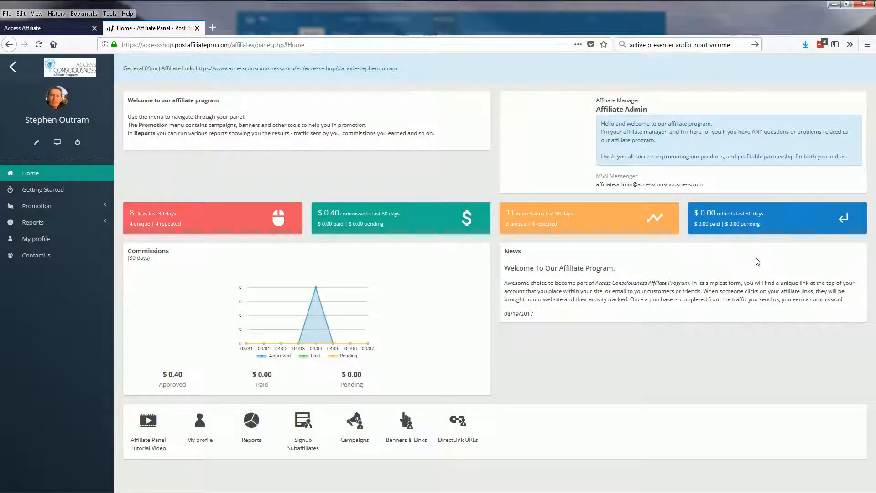
mouse_move(746, 261)
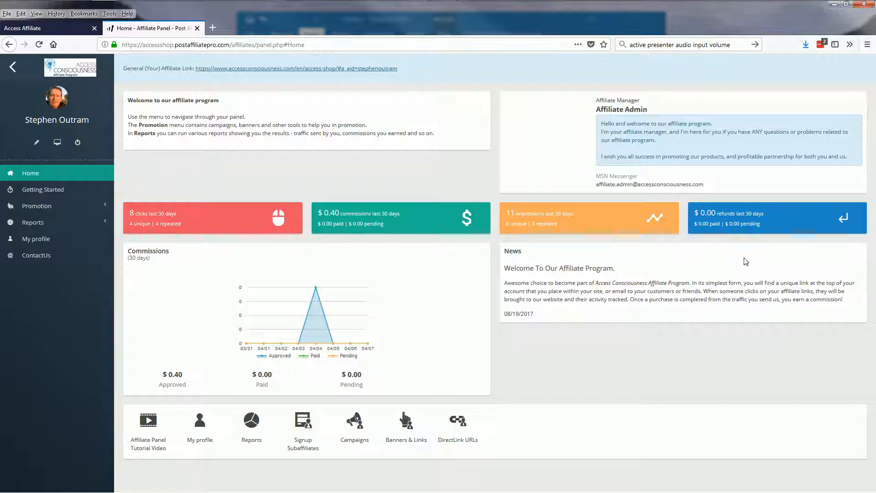
mouse_move(726, 261)
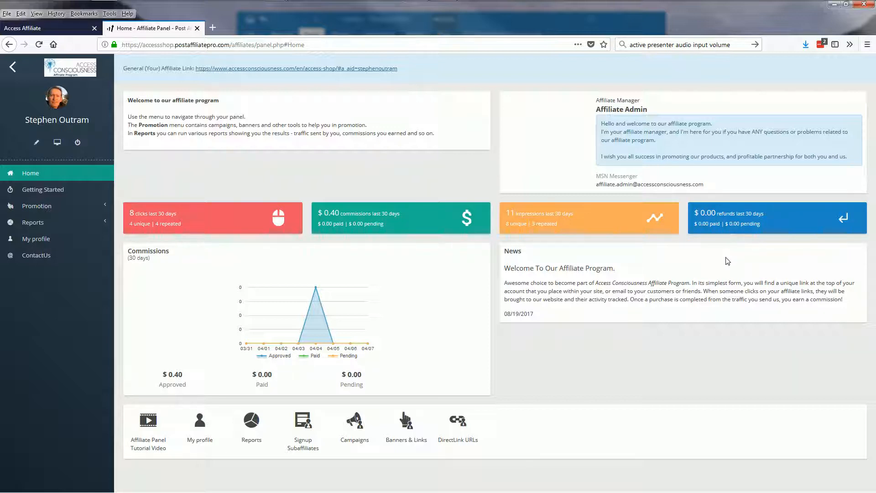
mouse_move(235, 166)
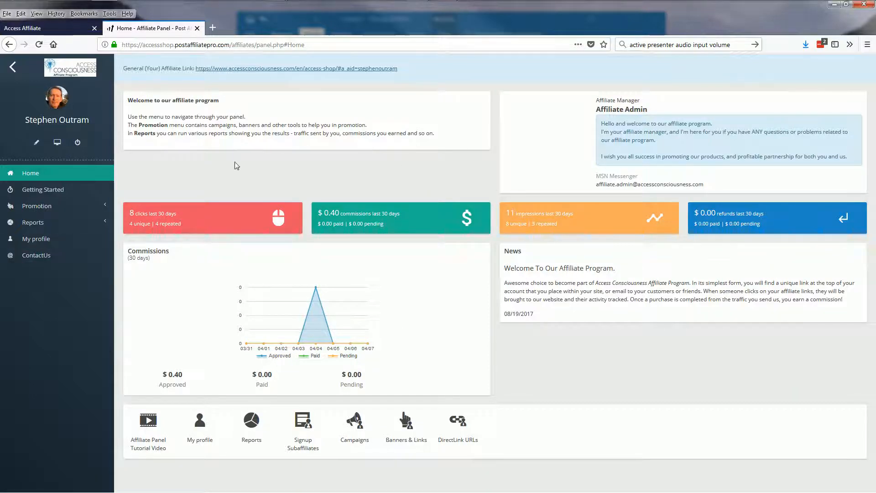
Step: Expand Promotion, open Banners & Links, and scroll through the banner list
click(37, 205)
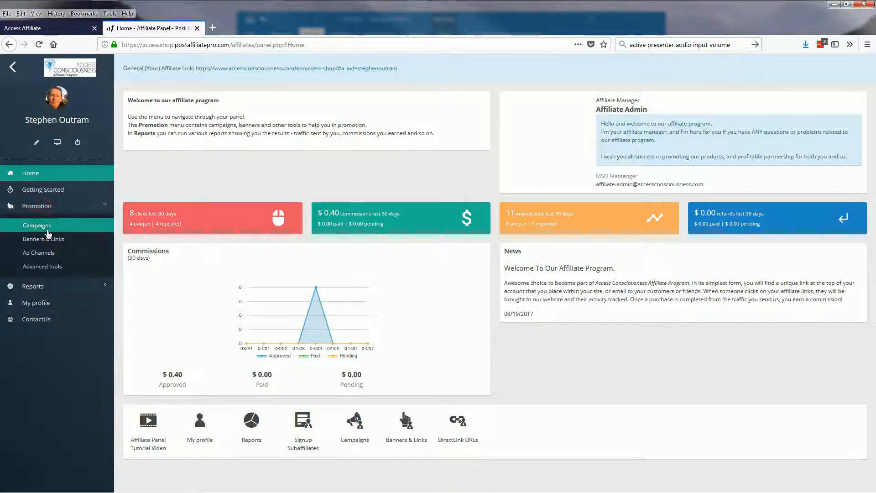
click(44, 239)
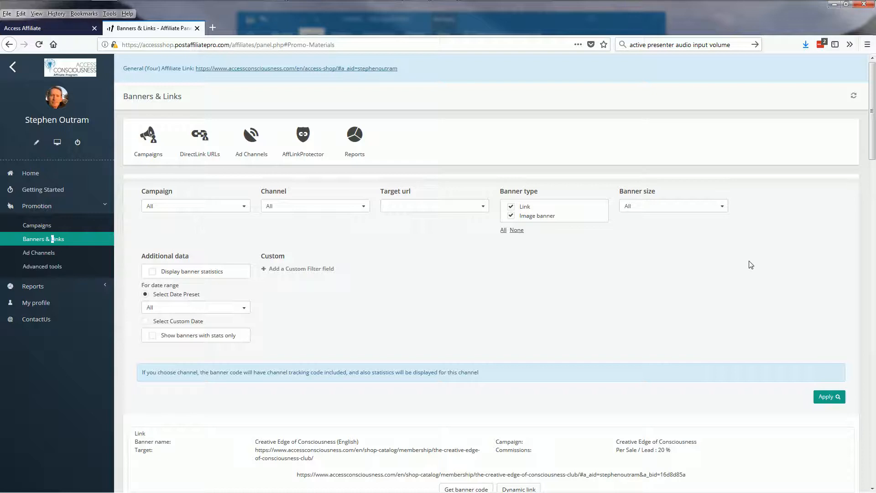
mouse_move(748, 262)
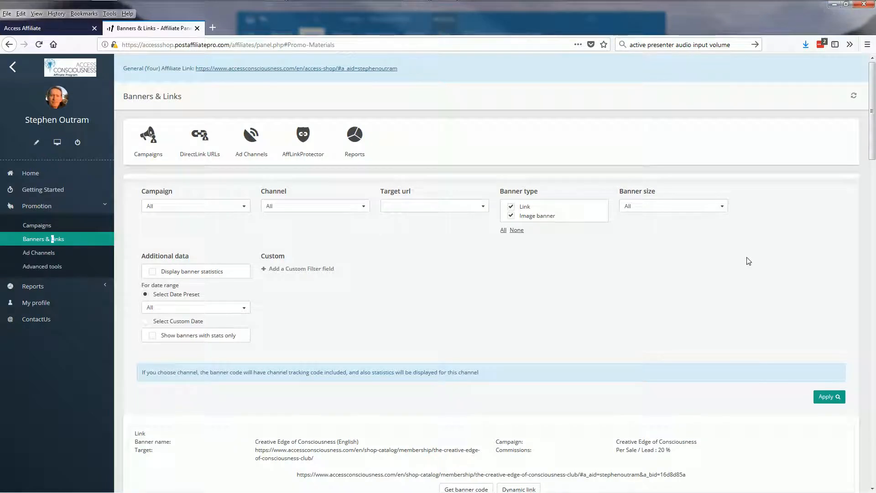
mouse_move(700, 273)
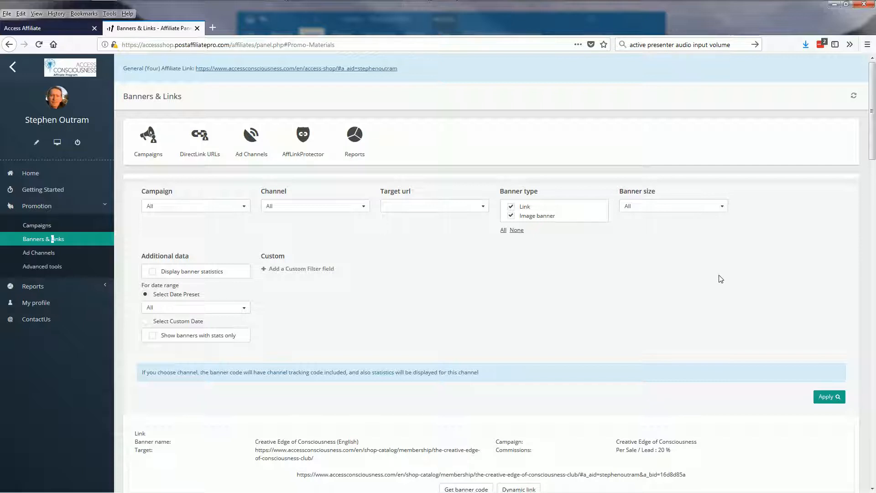
mouse_move(684, 294)
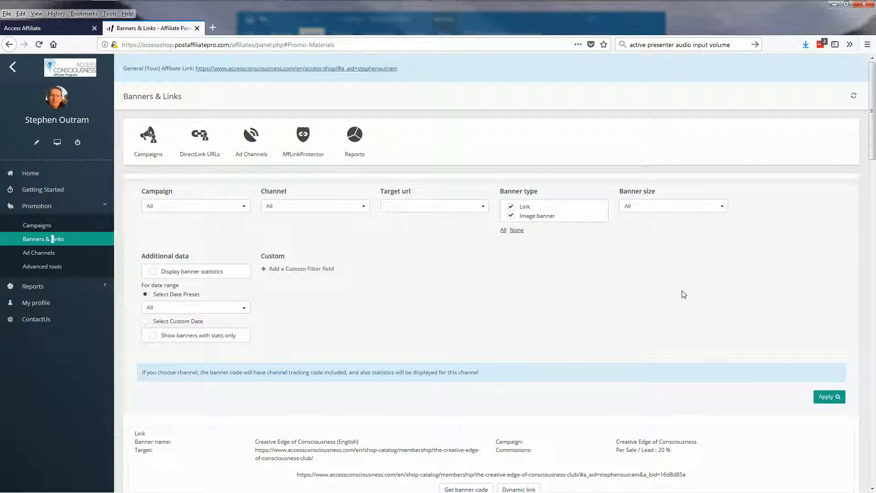
mouse_move(685, 298)
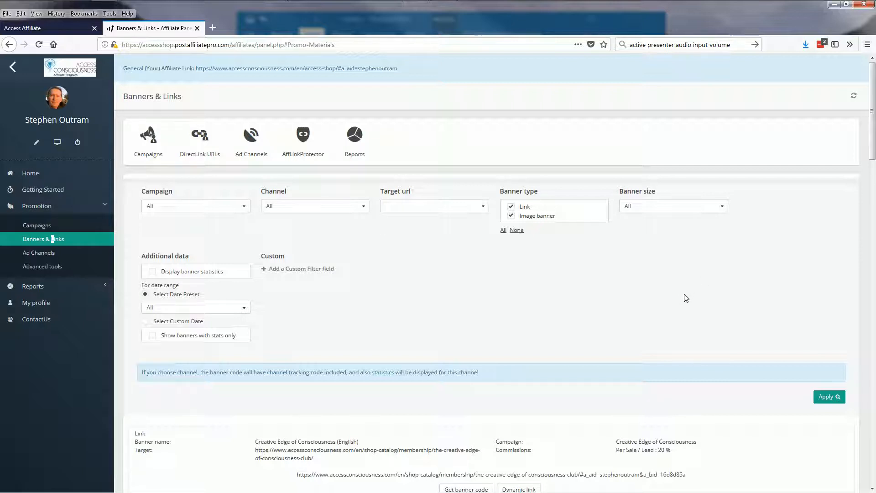
mouse_move(866, 150)
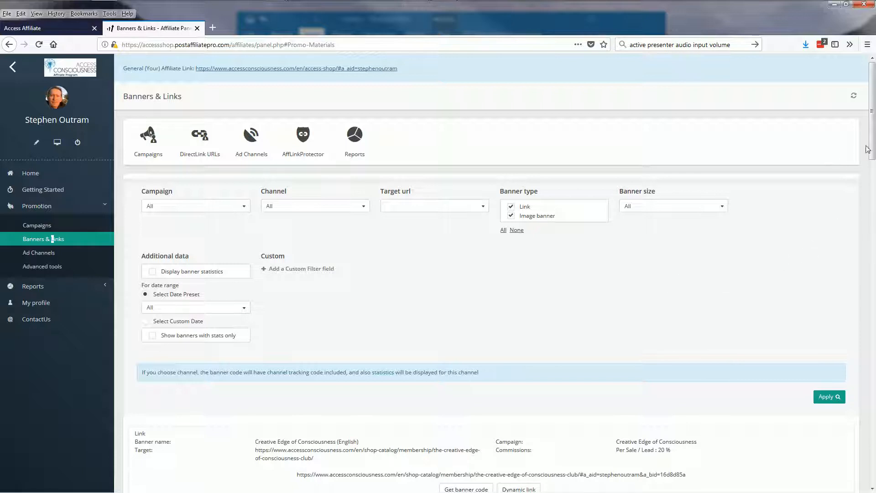
scroll(down, 3)
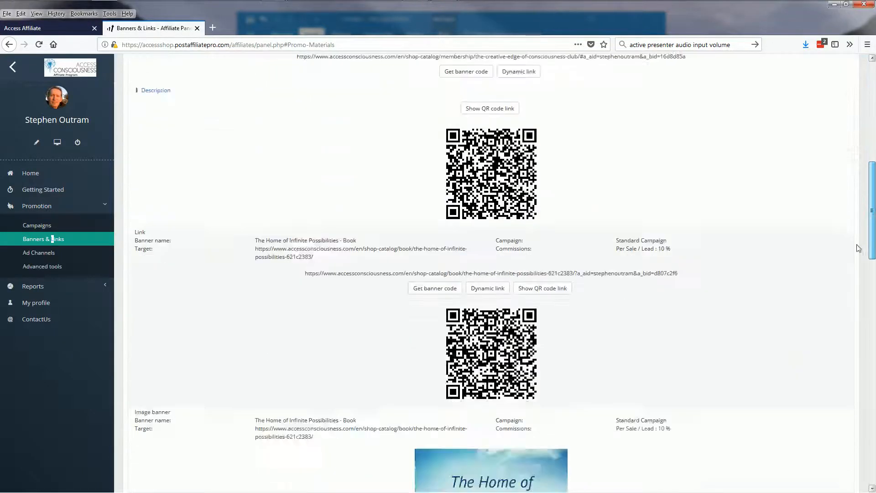
scroll(down, 3)
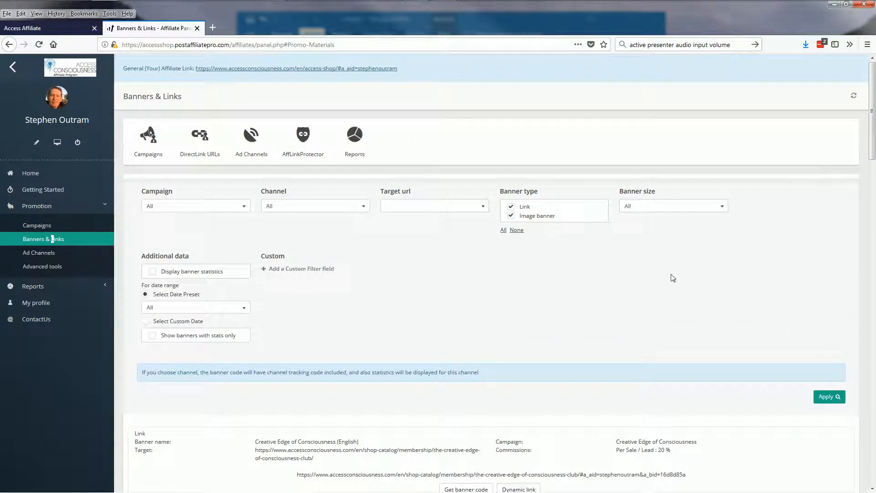
mouse_move(668, 278)
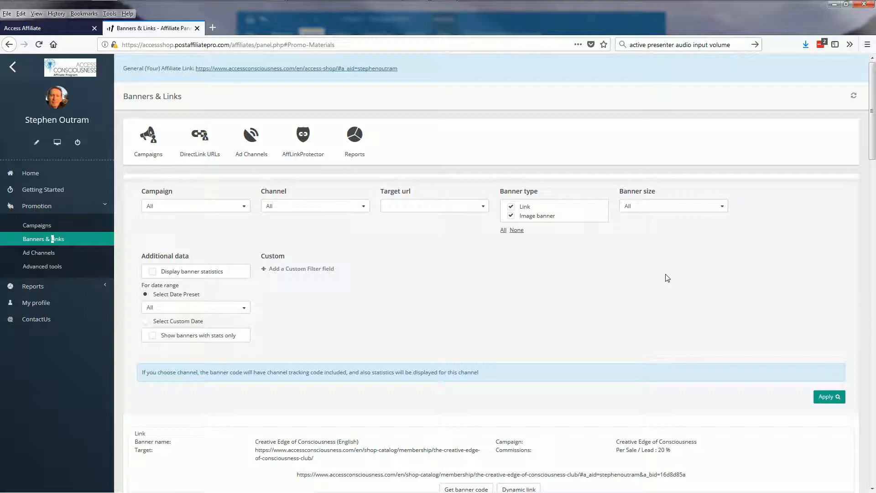
mouse_move(331, 405)
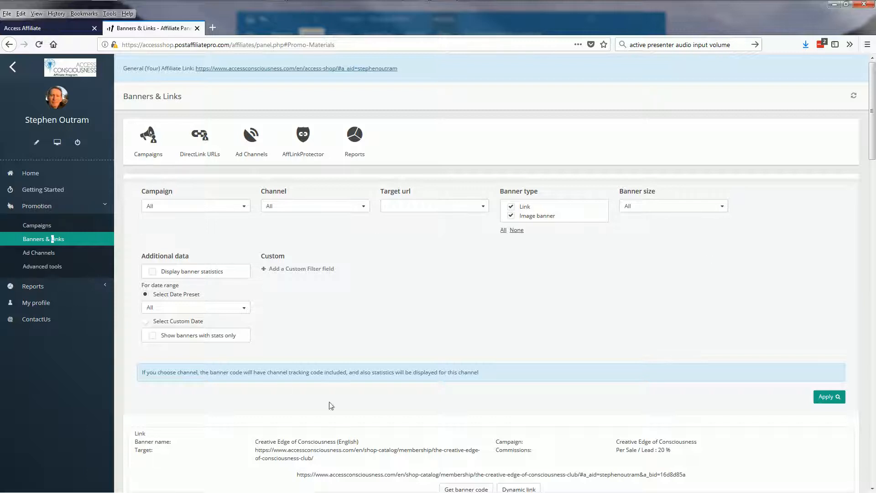
mouse_move(718, 270)
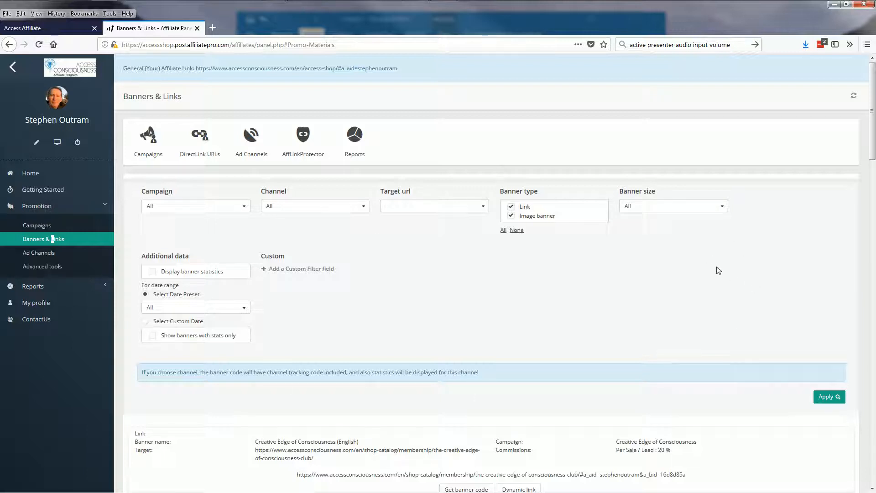
mouse_move(383, 273)
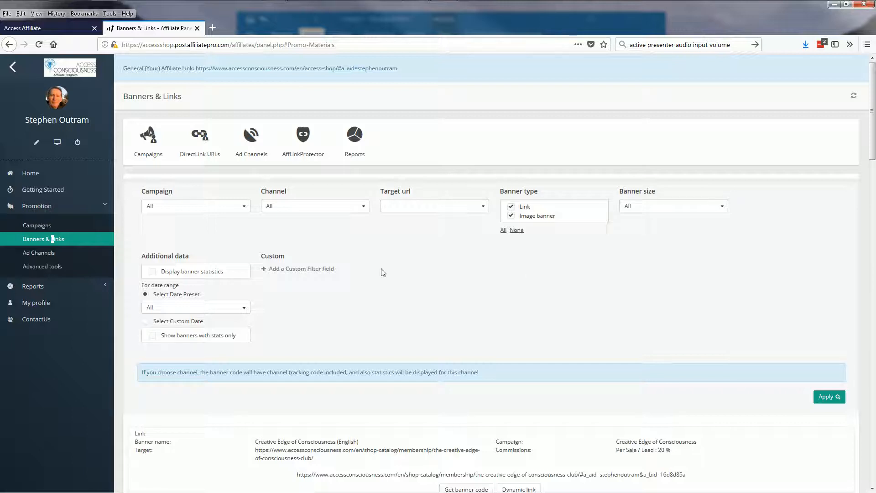
mouse_move(444, 319)
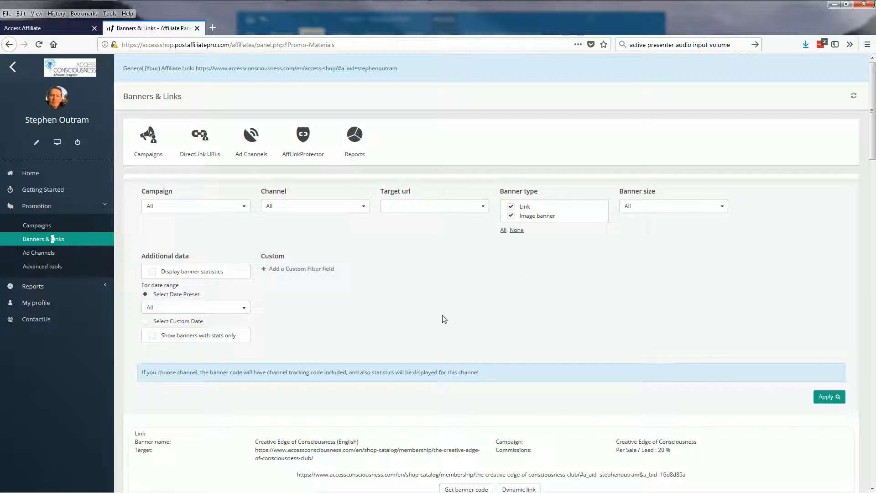
mouse_move(447, 328)
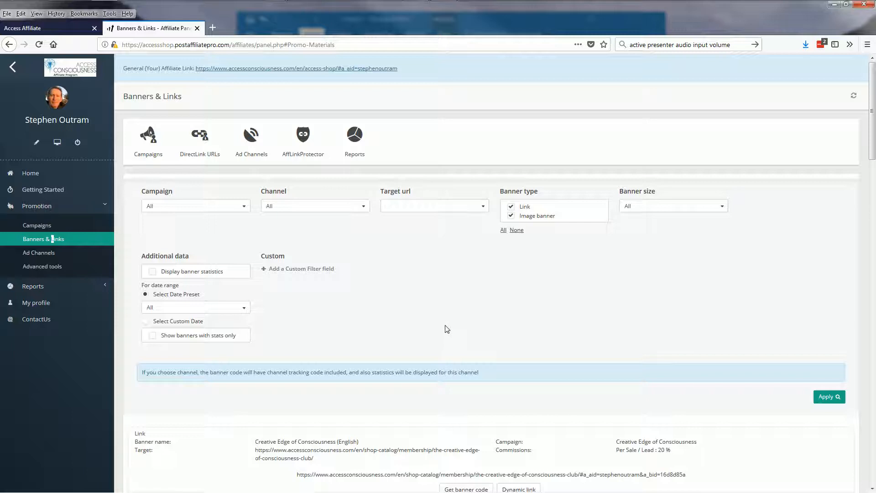
mouse_move(200, 221)
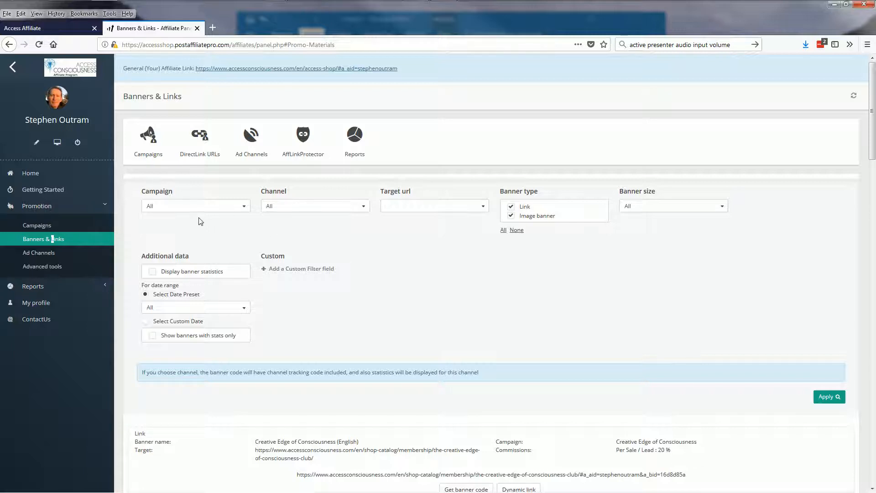
click(195, 205)
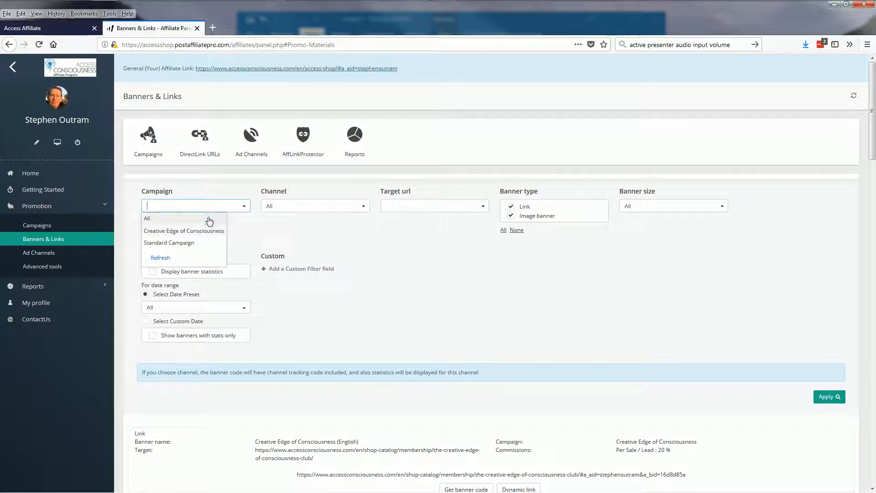
mouse_move(190, 232)
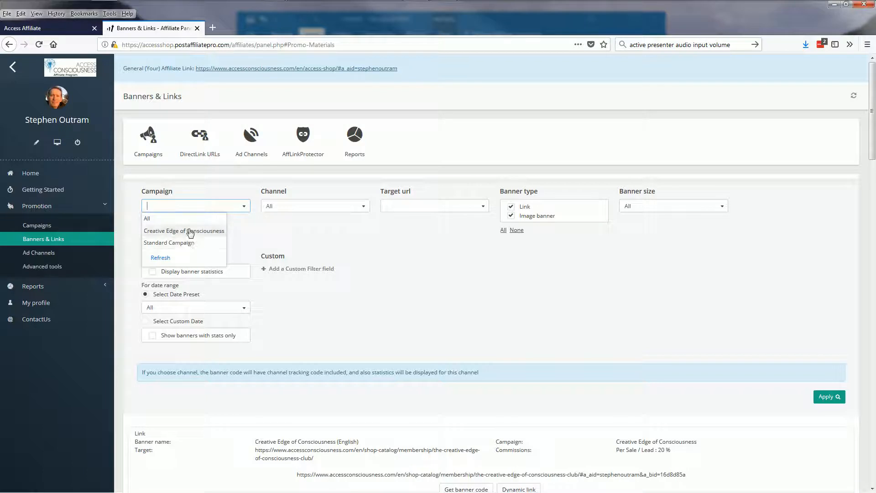
mouse_move(211, 247)
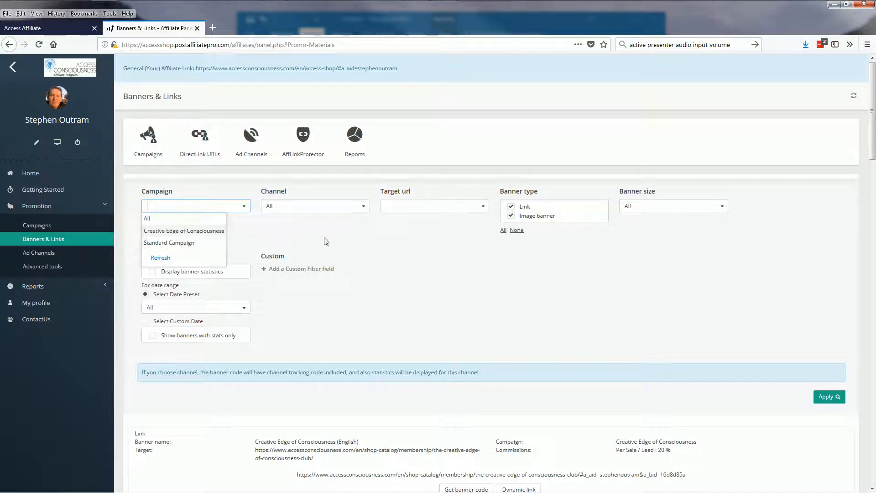
click(146, 218)
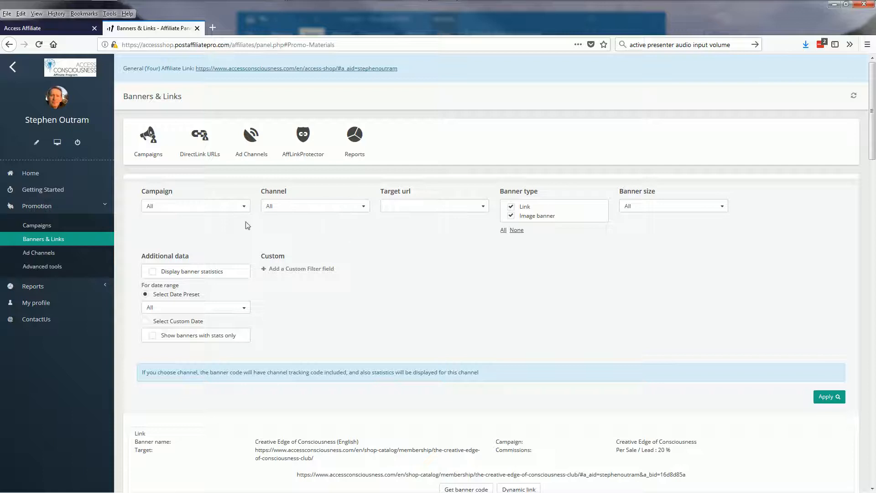
mouse_move(439, 228)
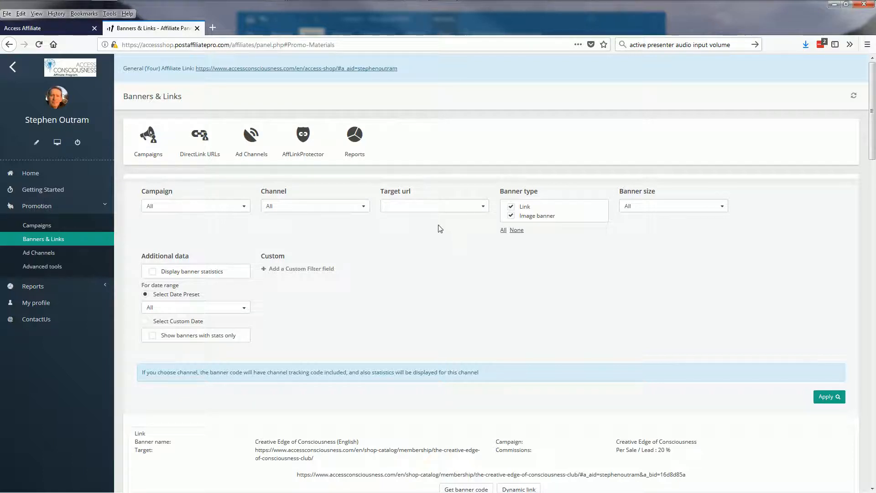
click(434, 206)
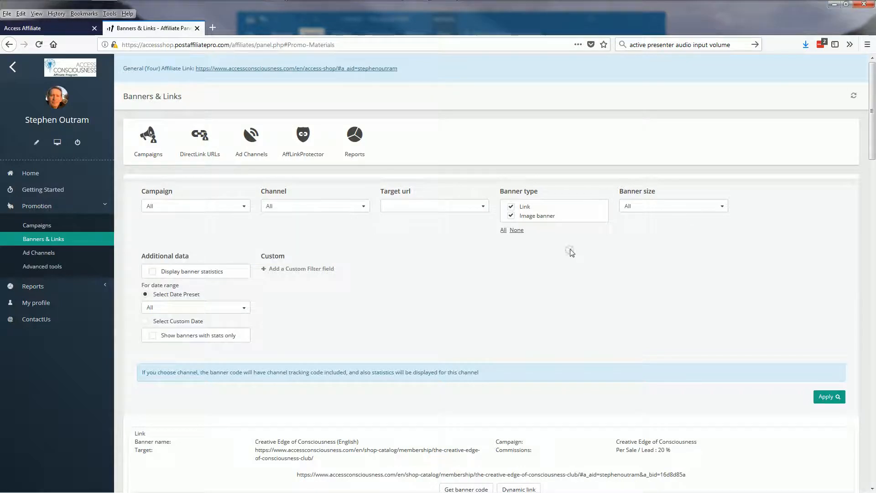
mouse_move(486, 218)
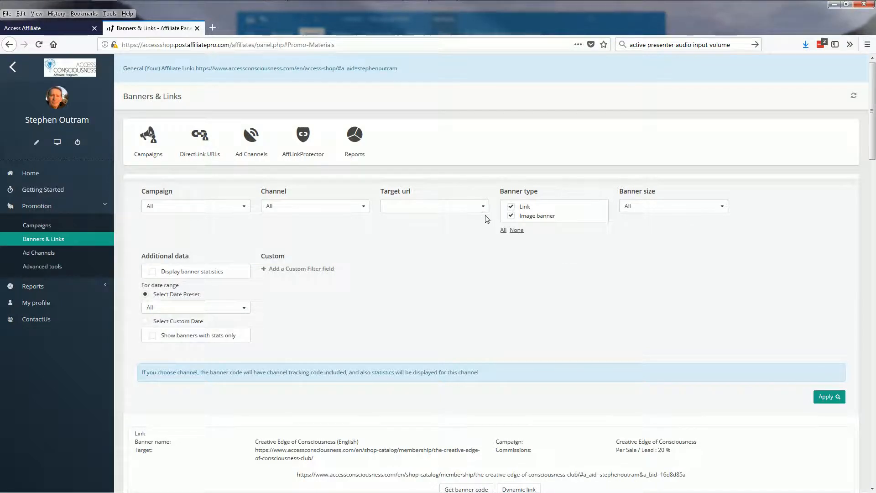
mouse_move(586, 243)
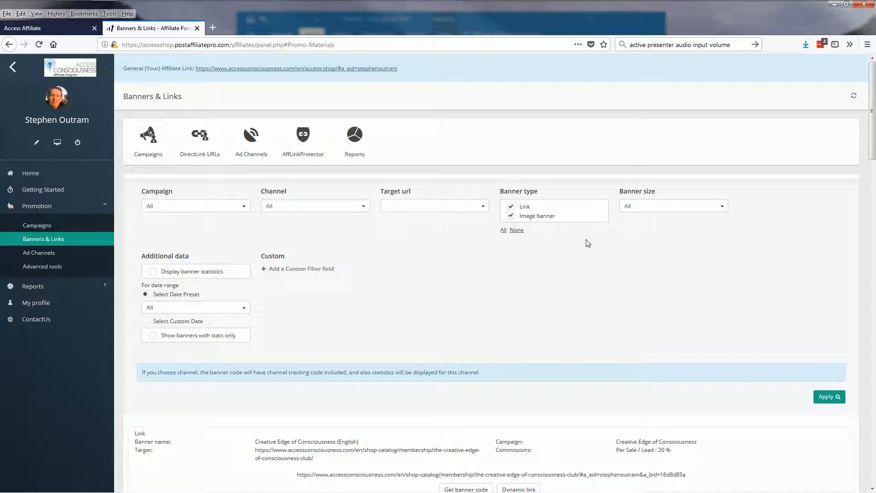
mouse_move(544, 236)
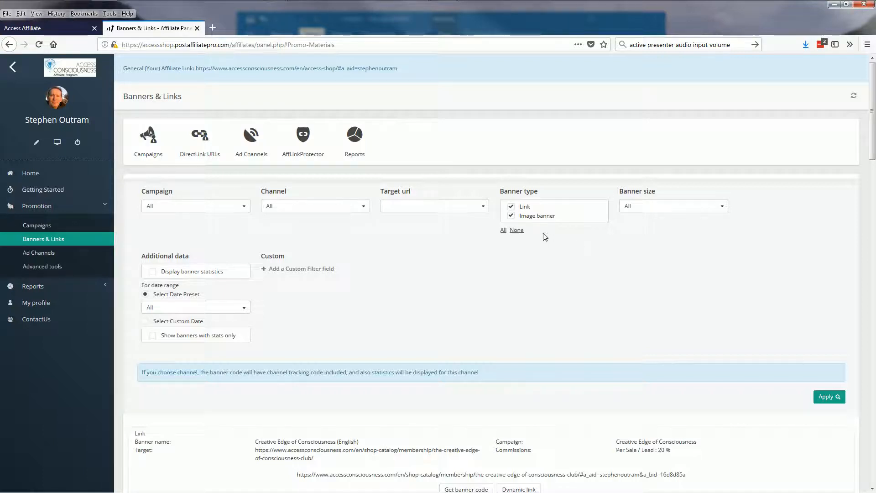
Step: Uncheck the Image banner type, apply, and review the Link-only results
click(510, 216)
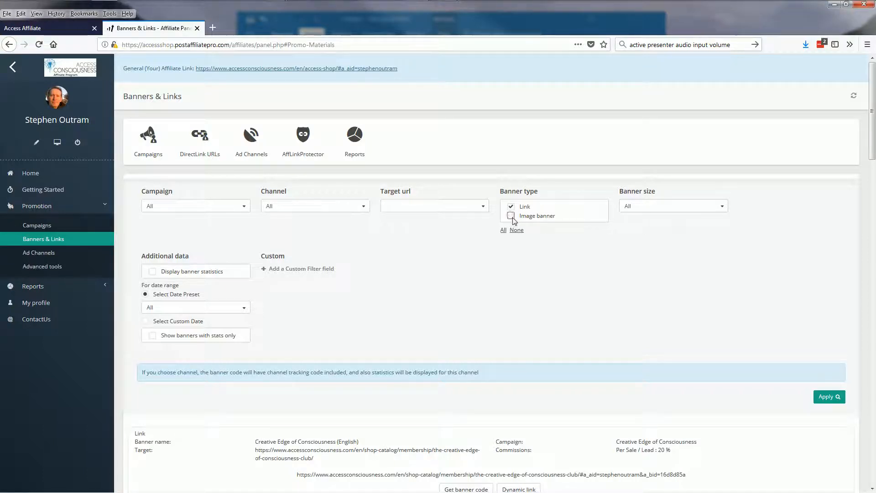
click(510, 216)
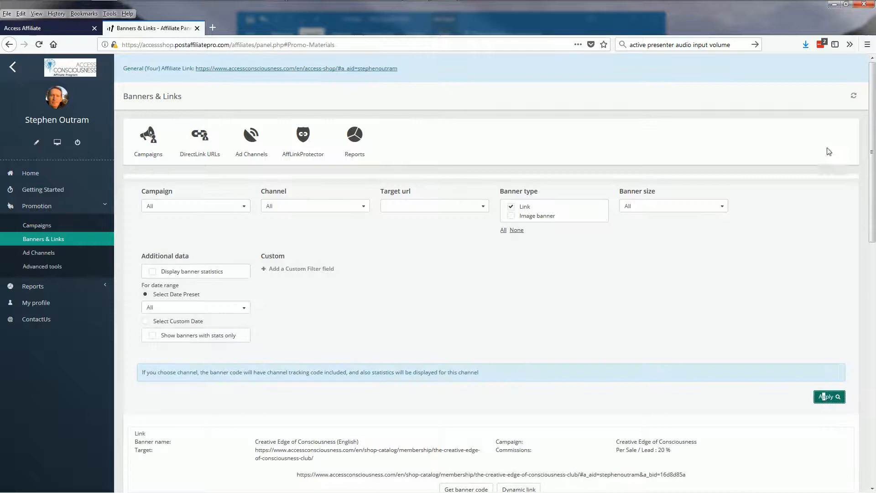
scroll(down, 3)
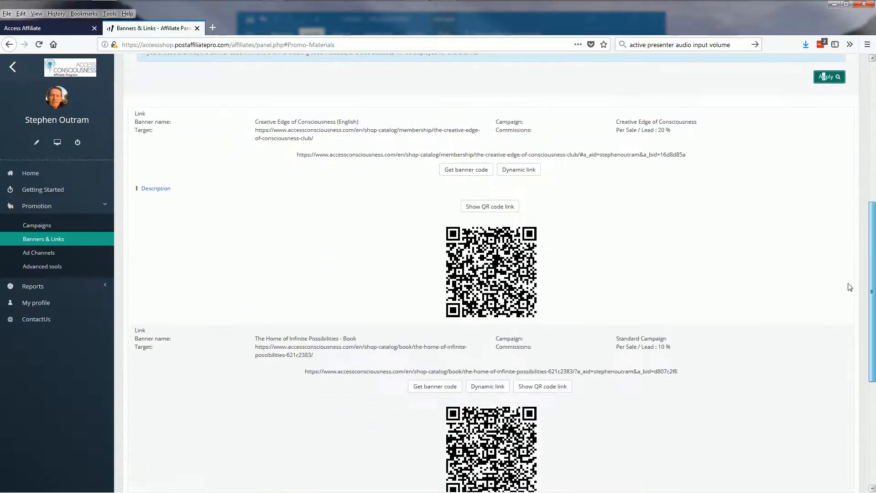
scroll(down, 3)
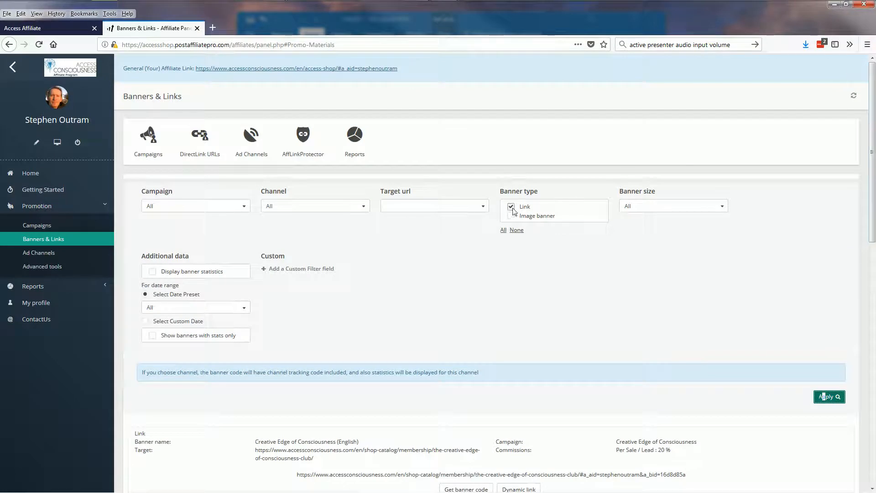
Step: Filter to Image banner type only, review the results, then re-check Link
click(511, 216)
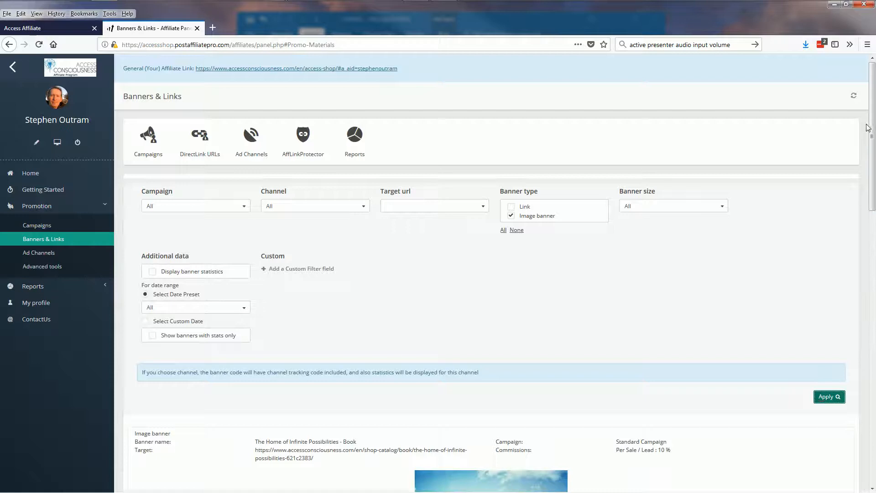
scroll(down, 3)
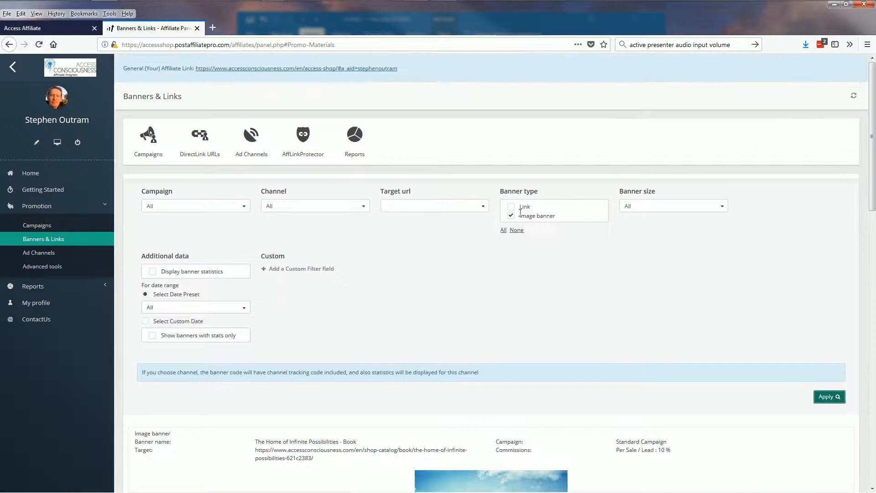
click(510, 206)
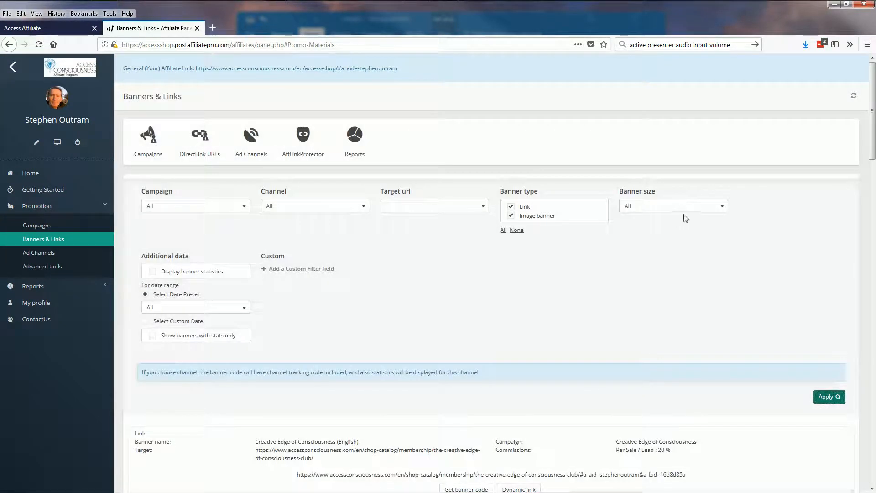
Step: Uncheck Link, set Banner size to 300x300, apply, and find Test for Affiliate Sale
click(673, 206)
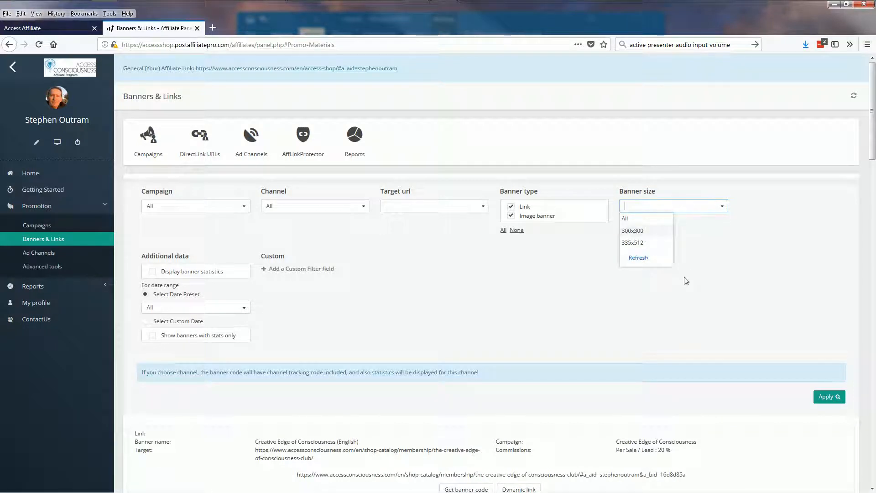
mouse_move(488, 263)
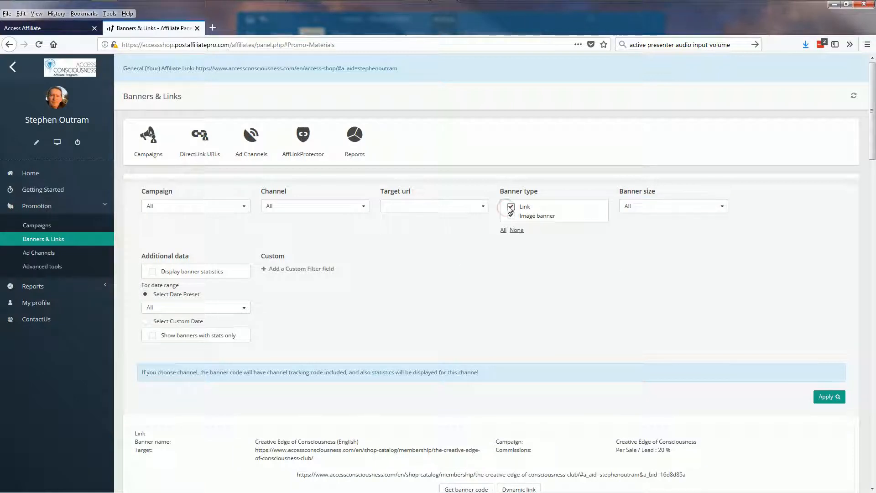
click(673, 206)
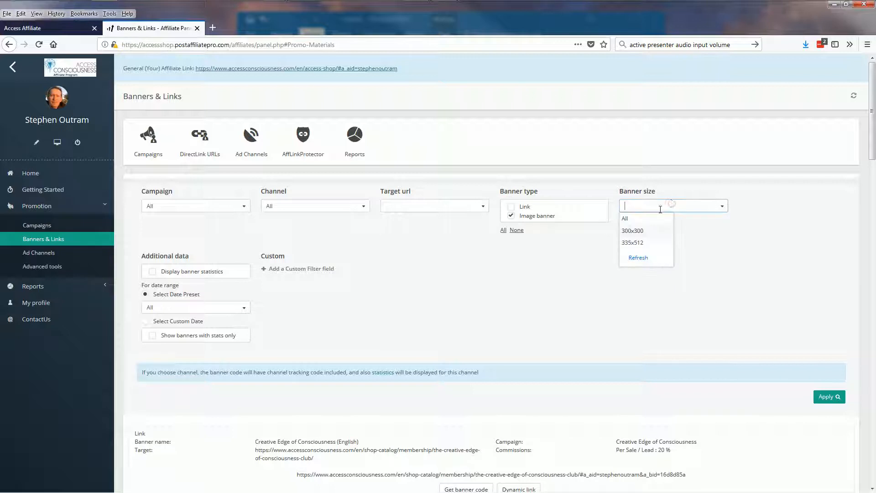
click(632, 229)
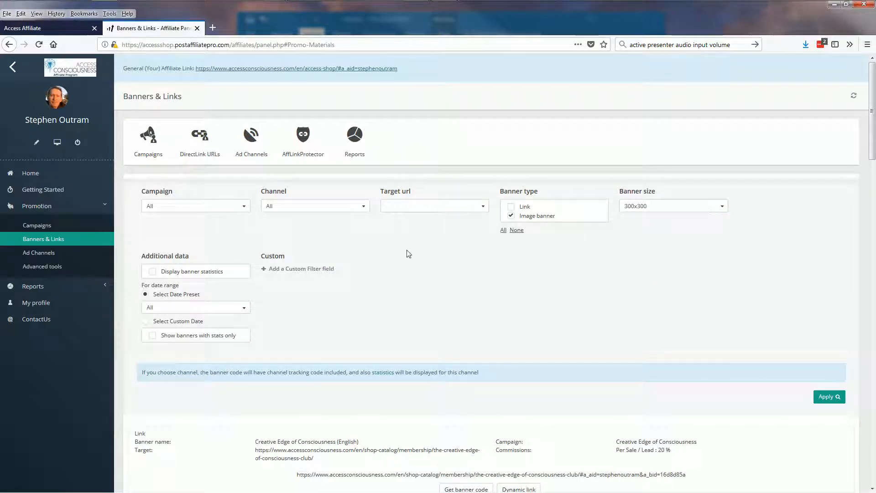
click(828, 397)
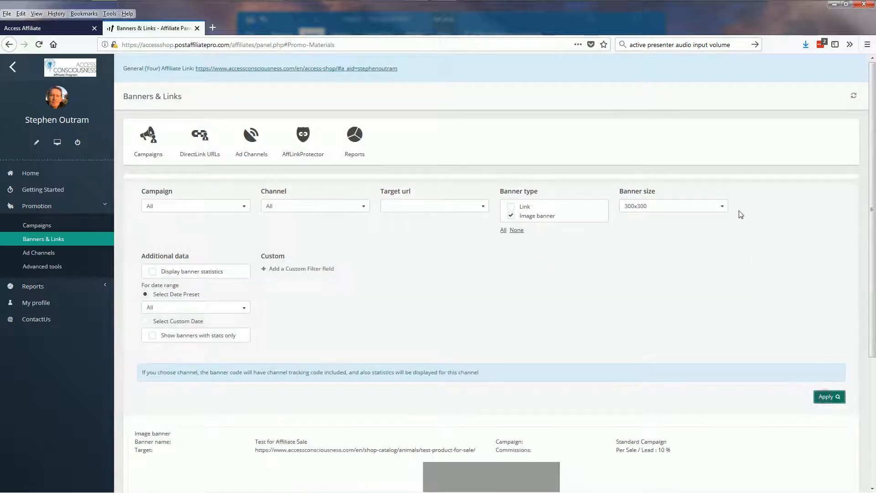
scroll(down, 3)
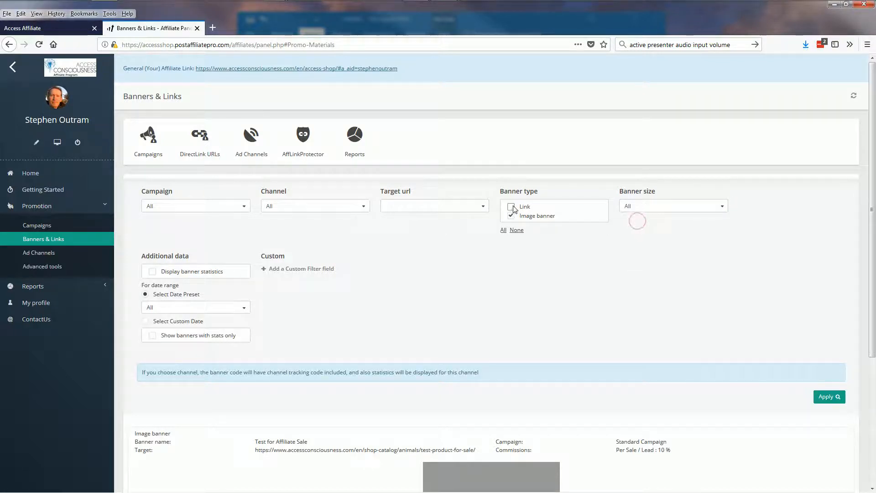
Step: Re-include Link with Banner size All and reapply the filter
click(825, 396)
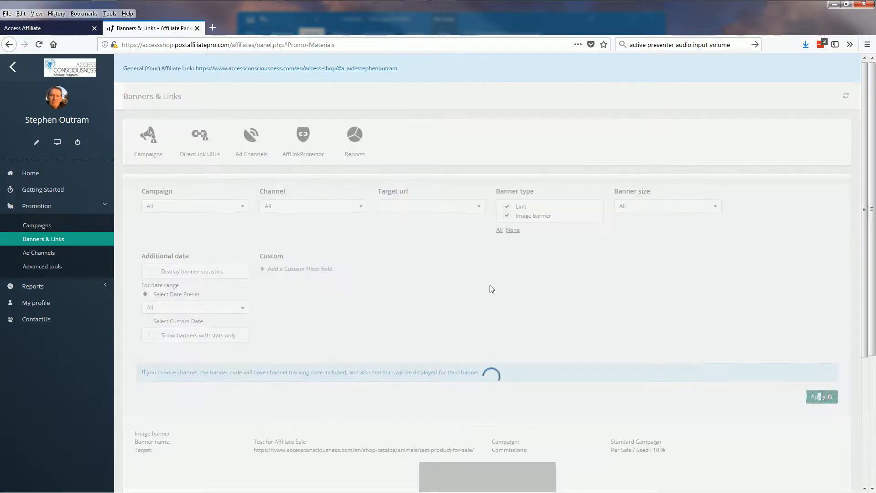
click(829, 397)
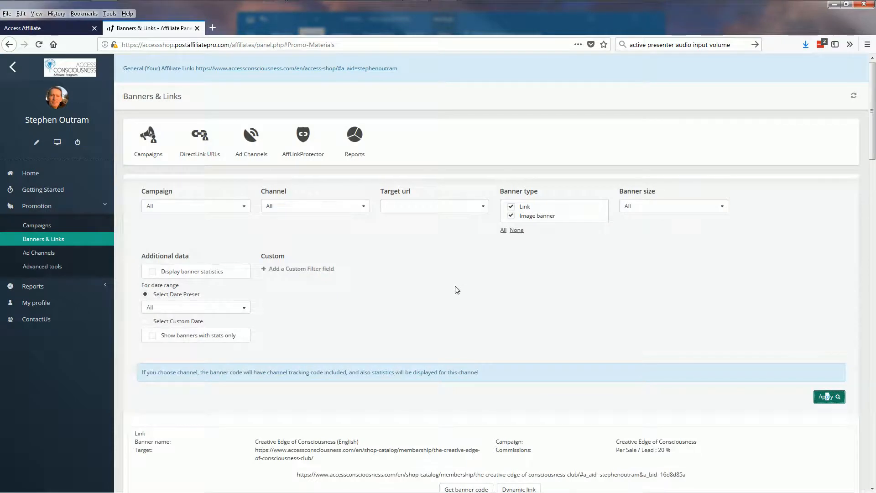
mouse_move(377, 252)
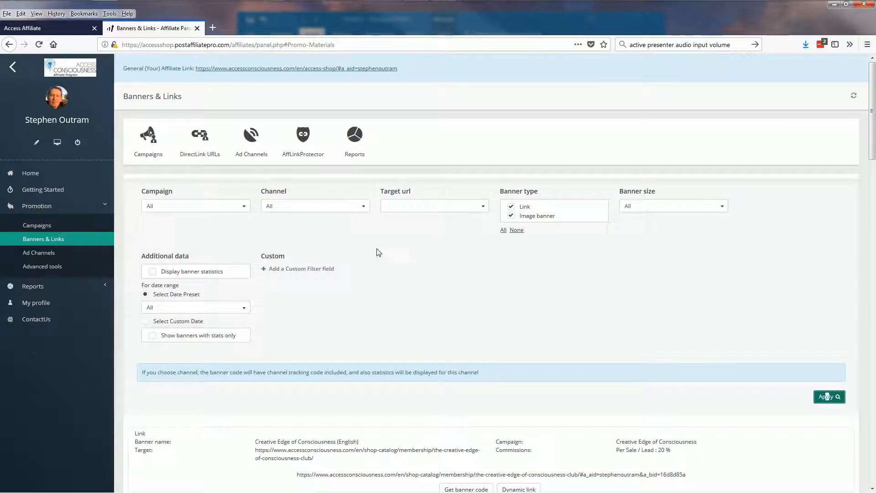
mouse_move(361, 282)
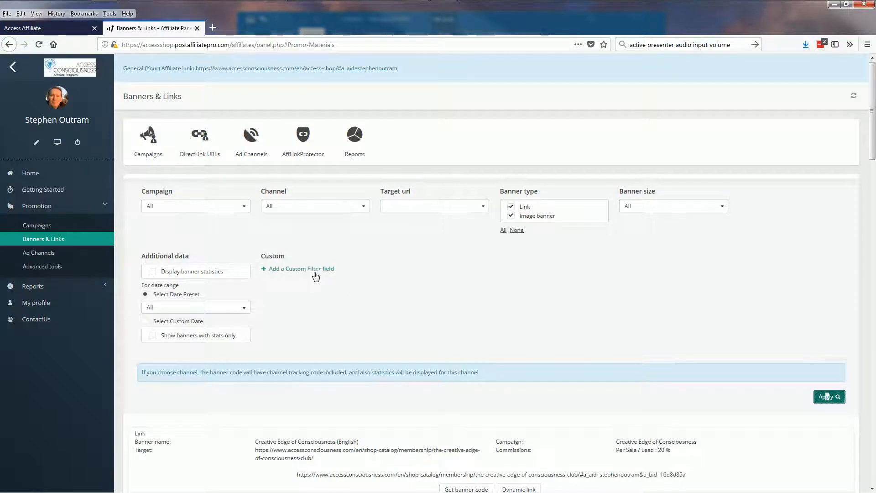
Step: Add a custom filter on the banner Name field
click(297, 269)
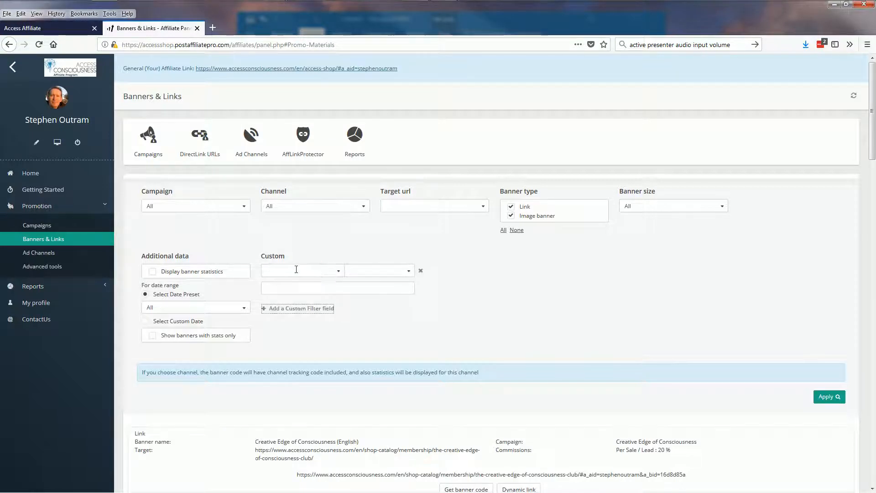
click(302, 270)
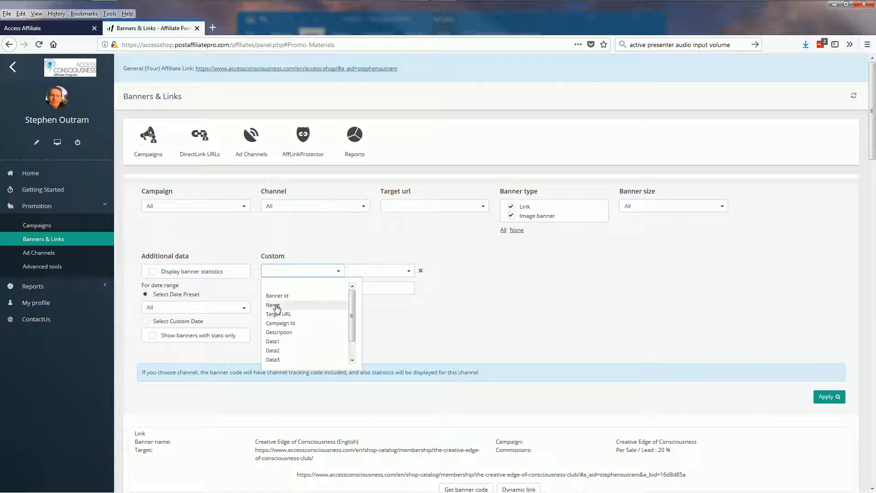
click(274, 304)
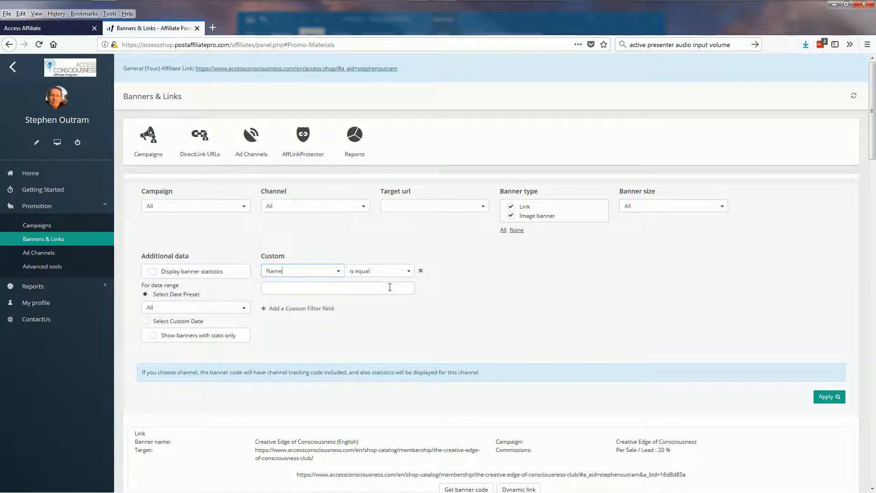
click(337, 288)
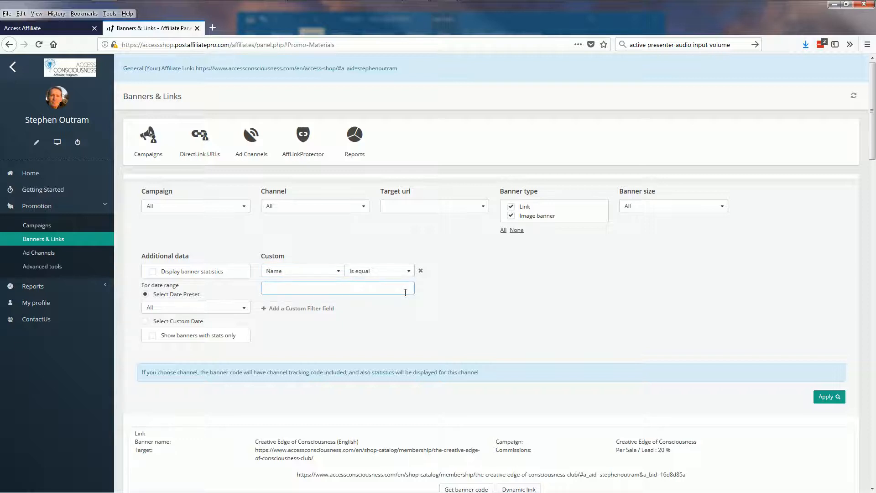
Step: Enter 'Test for Affiliate Sale' as the exact Name value, apply, and review the results
text(Test for)
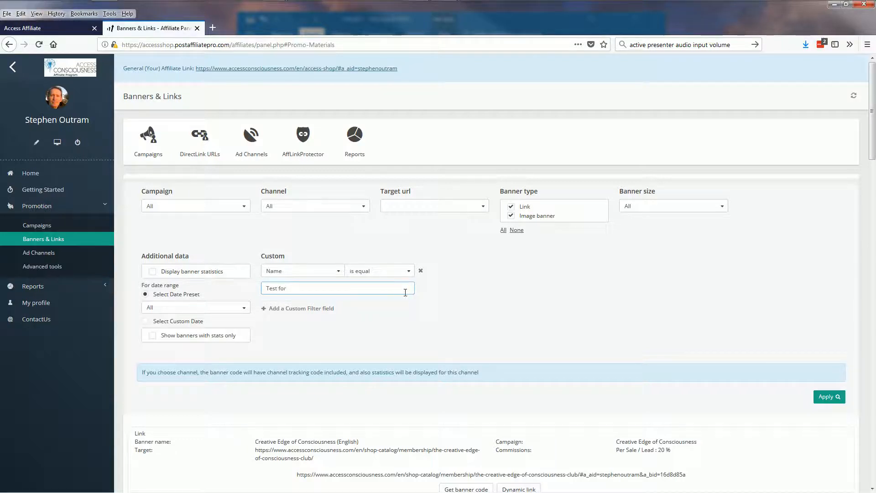
text(Affiliate)
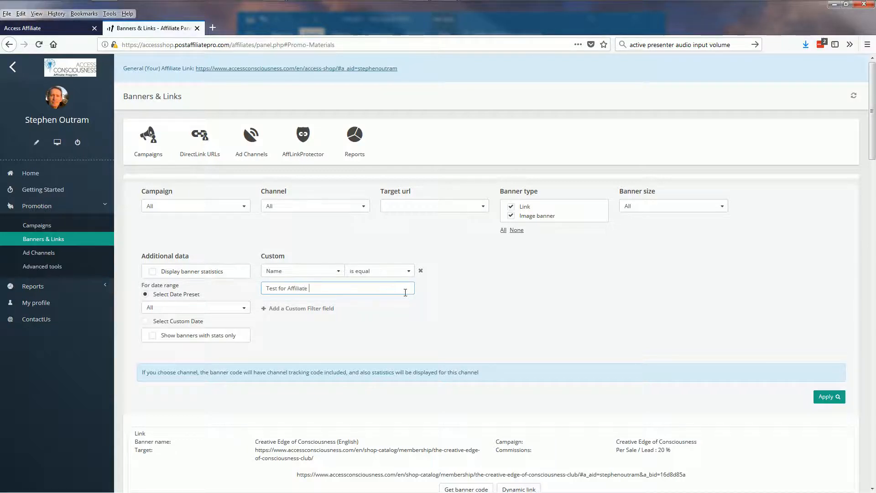
text(Sale)
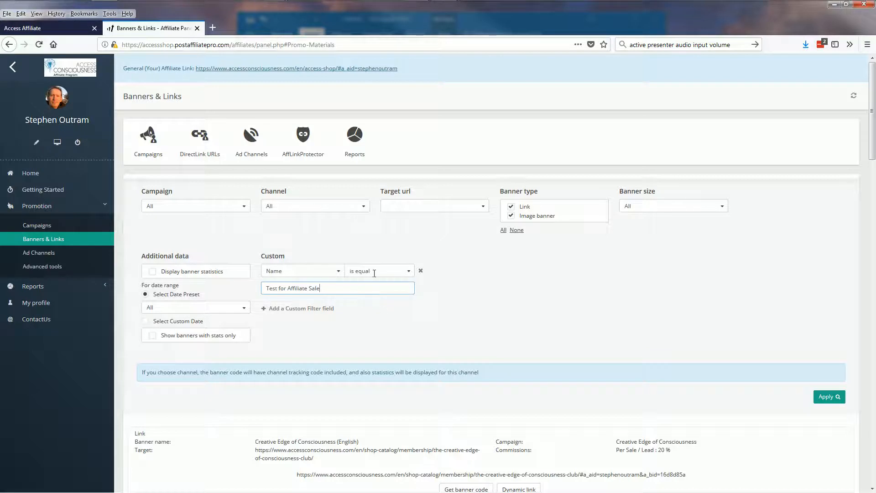
click(829, 397)
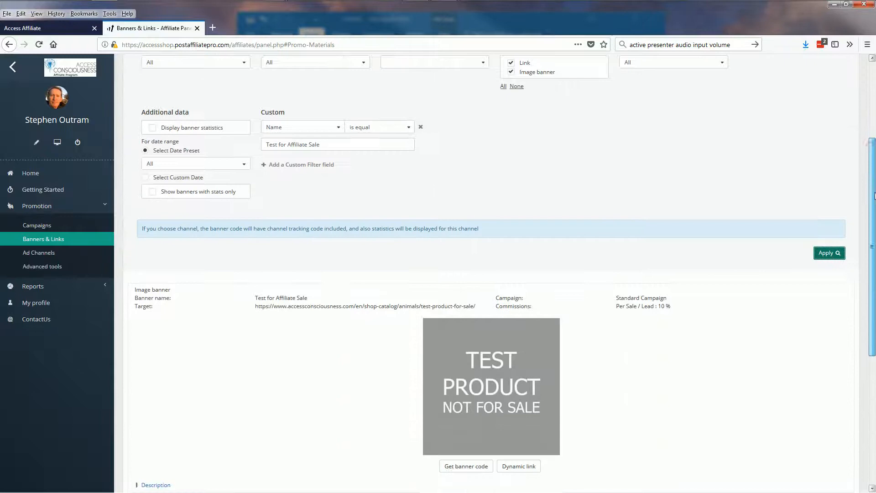
scroll(down, 3)
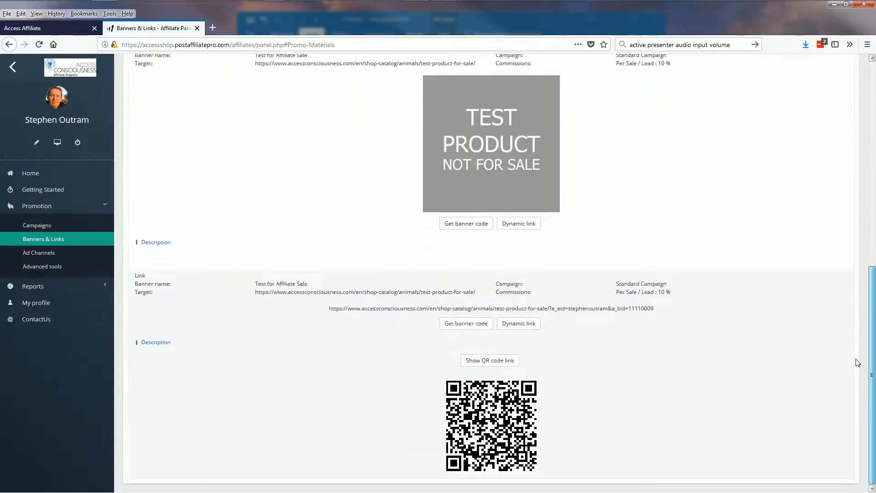
mouse_move(853, 370)
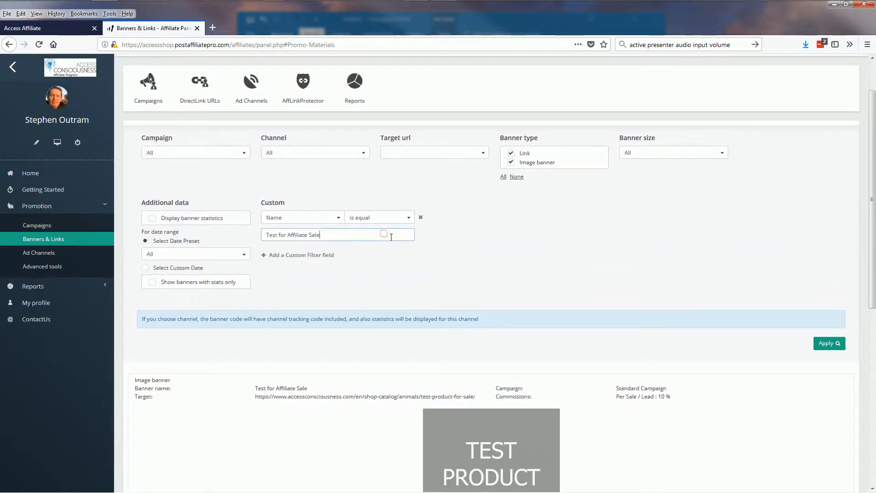
Step: Trim the name value to 'Test for Affiliate Sal' and reapply, getting no matches
key(Backspace)
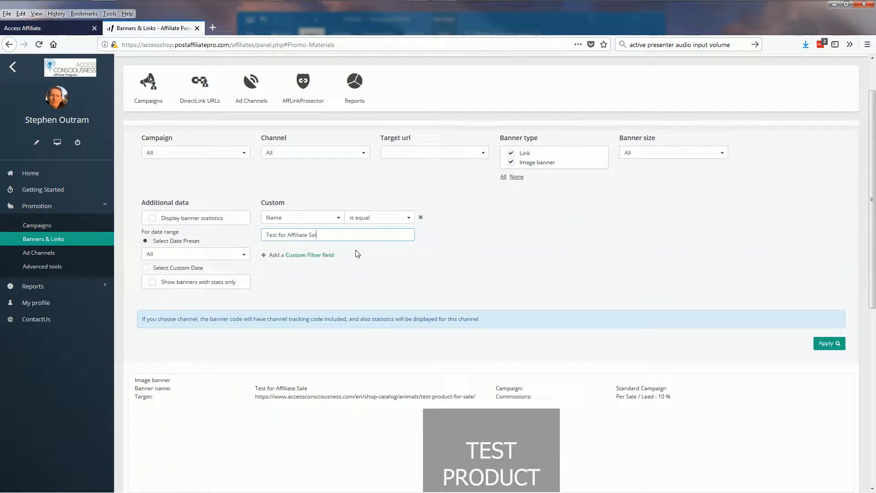
click(829, 343)
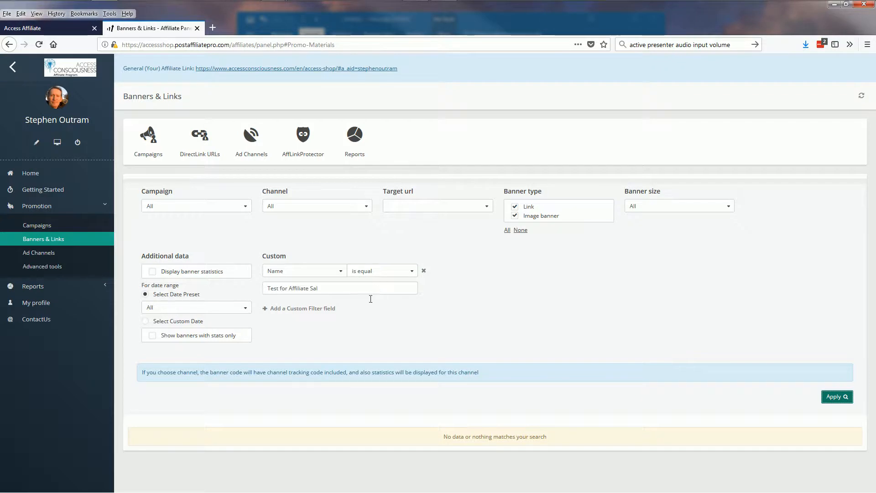
Step: Change the Name condition to 'is like', apply, and review the returned banner
click(382, 271)
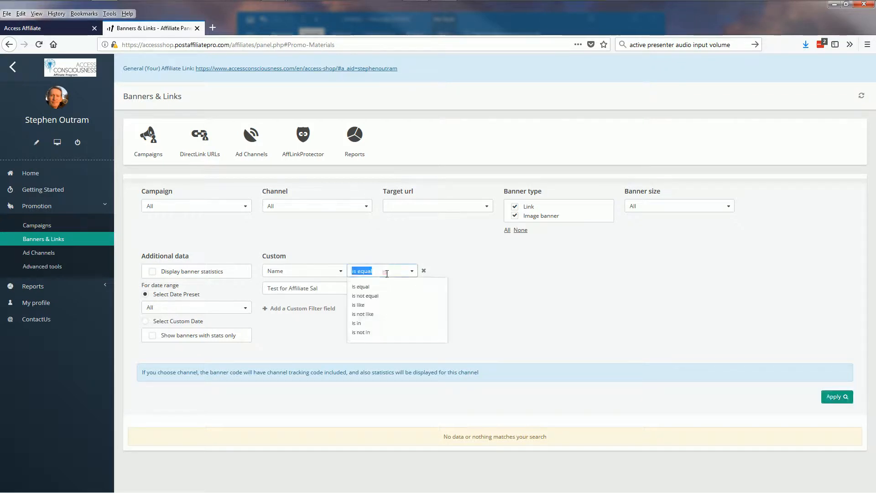
click(358, 305)
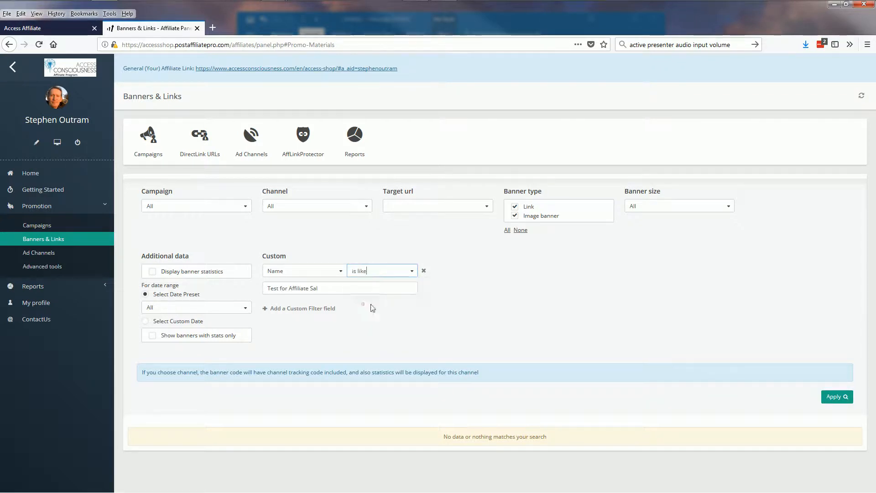
mouse_move(528, 292)
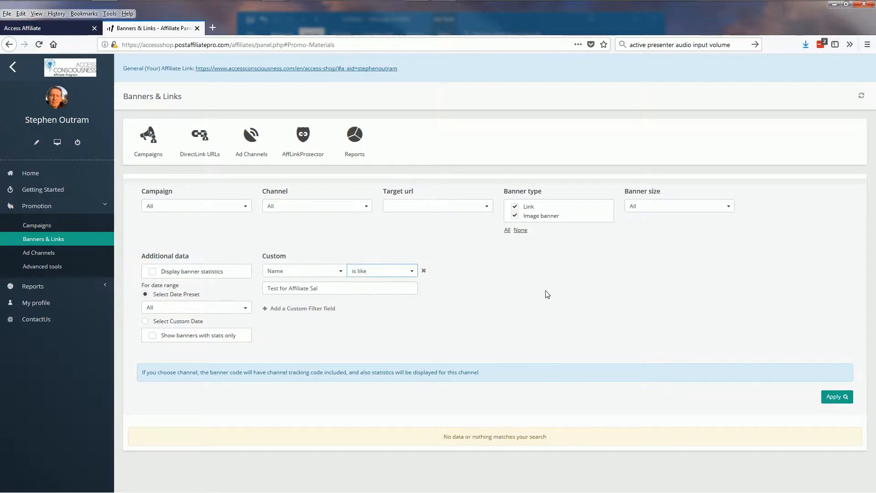
mouse_move(572, 294)
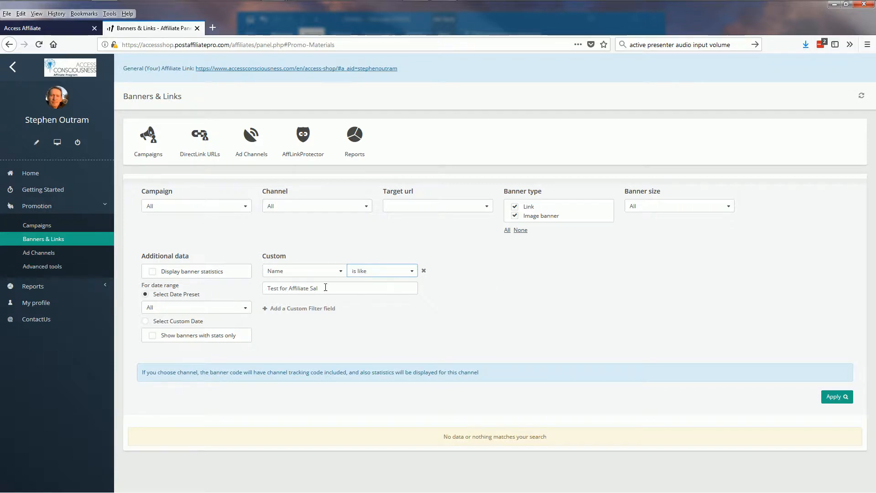
click(836, 396)
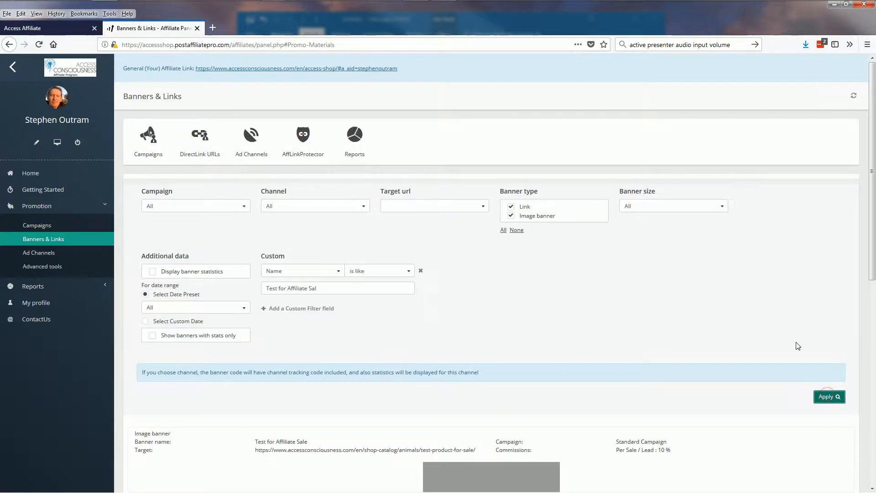
scroll(down, 3)
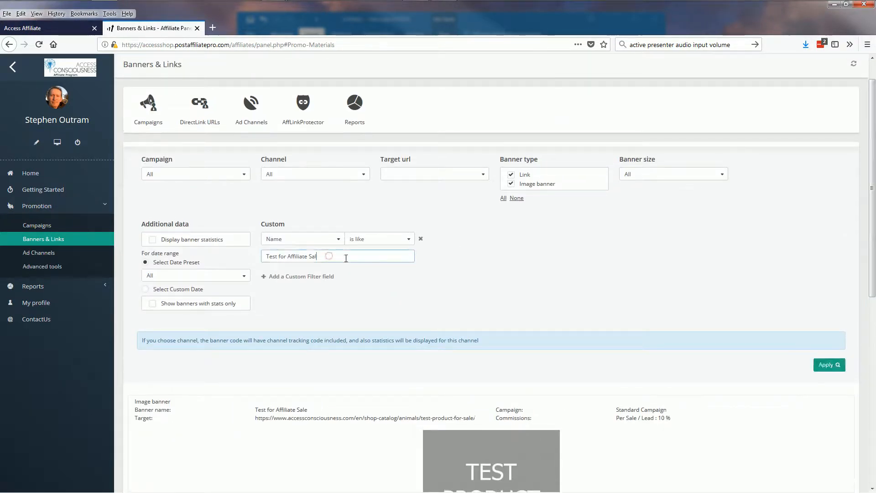
Step: Cut the name value down to 'Test', apply, and review the test banners
key(BackSpace)
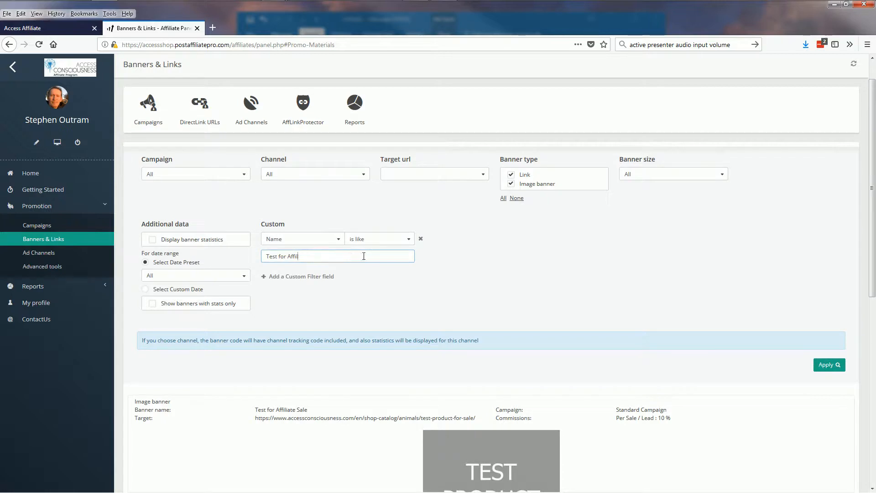
key(Backspace)
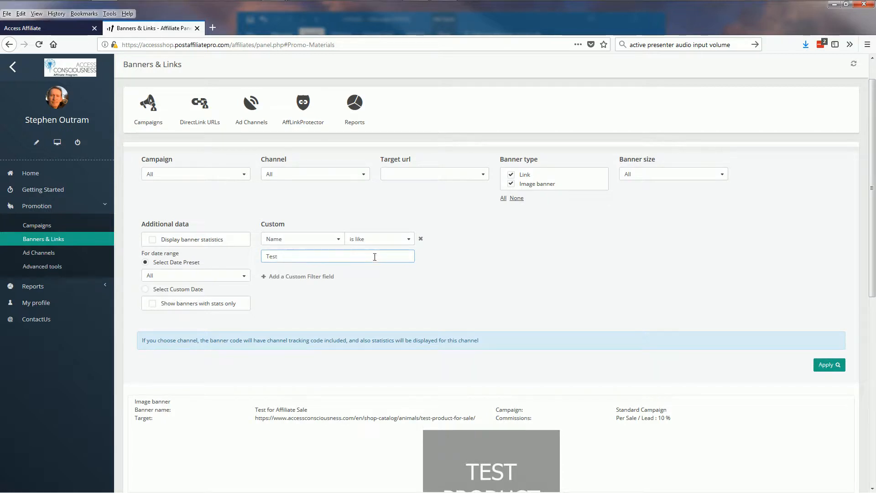
click(821, 364)
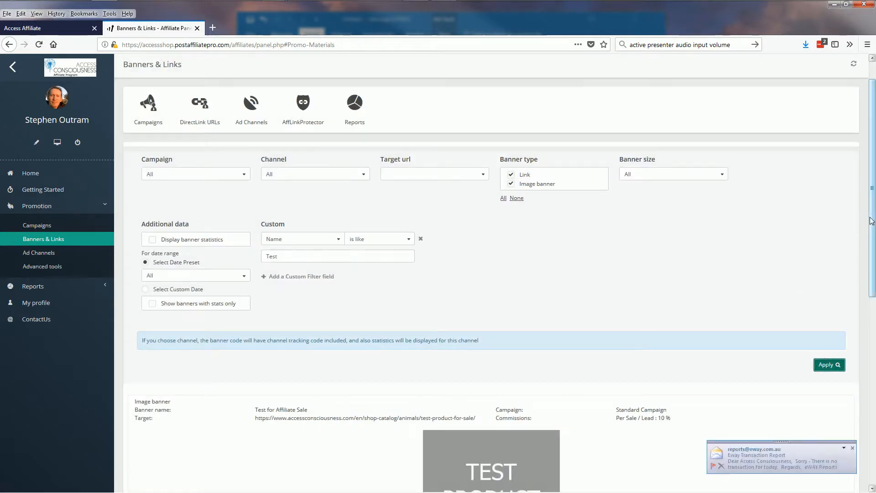
scroll(down, 3)
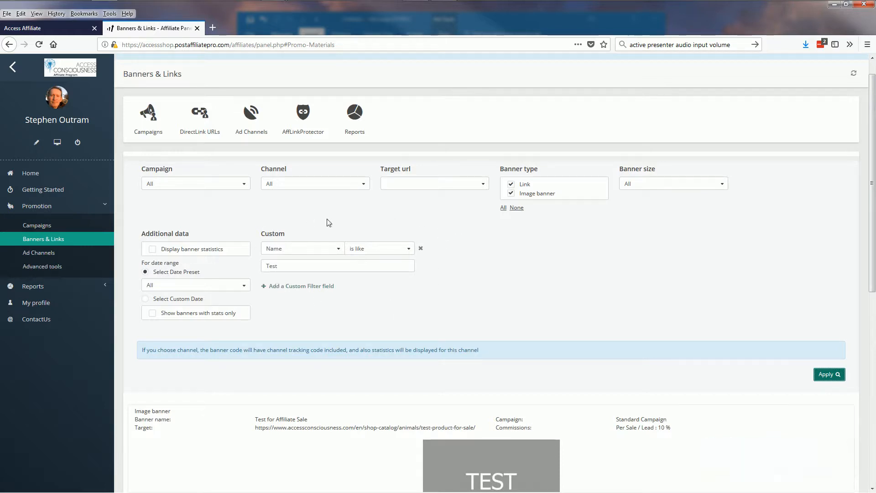
mouse_move(530, 299)
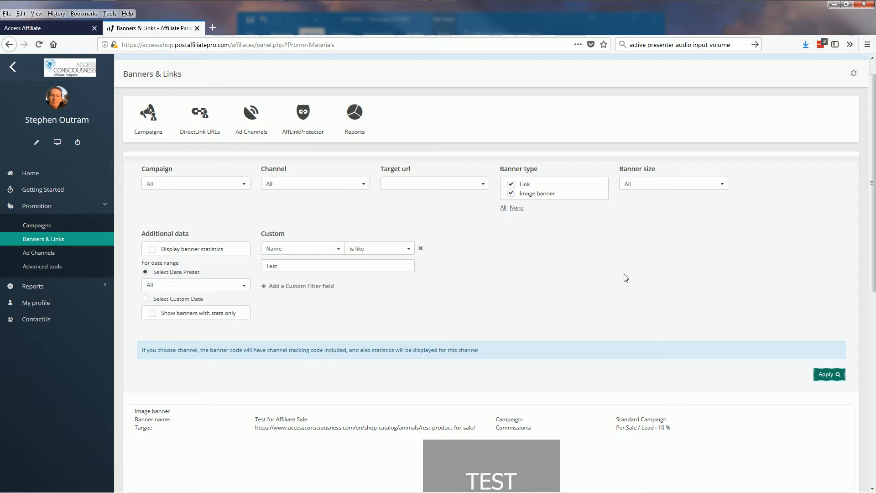
mouse_move(695, 285)
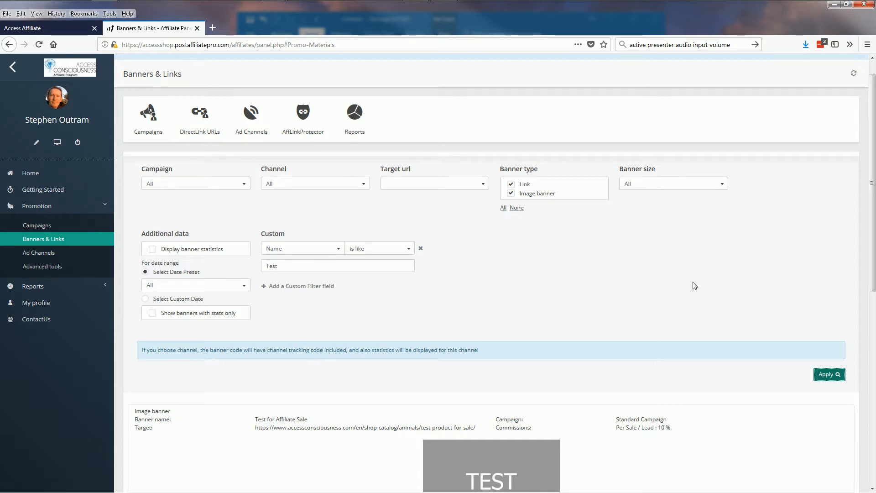